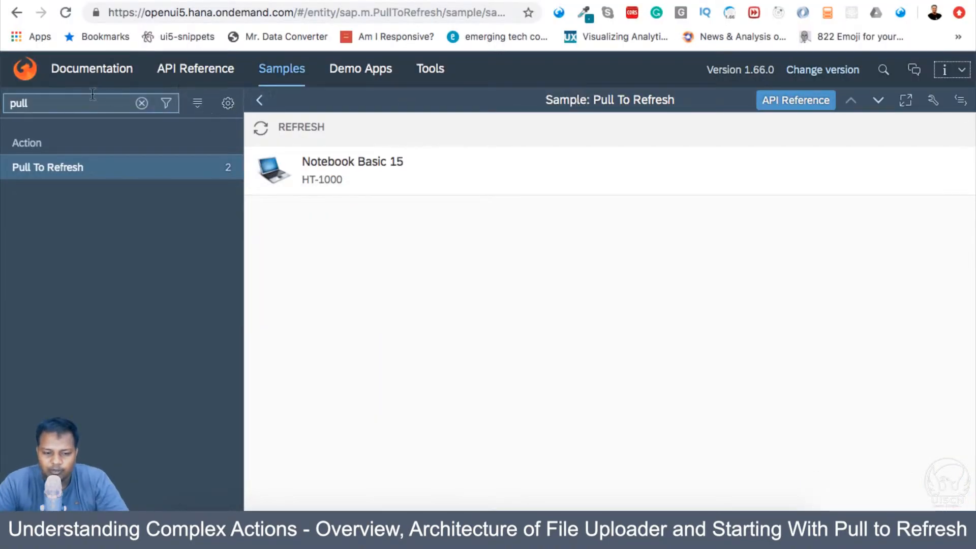
# Step: Clear the 'pull' sample filter and open the File Uploader control's entry
pyautogui.click(141, 102)
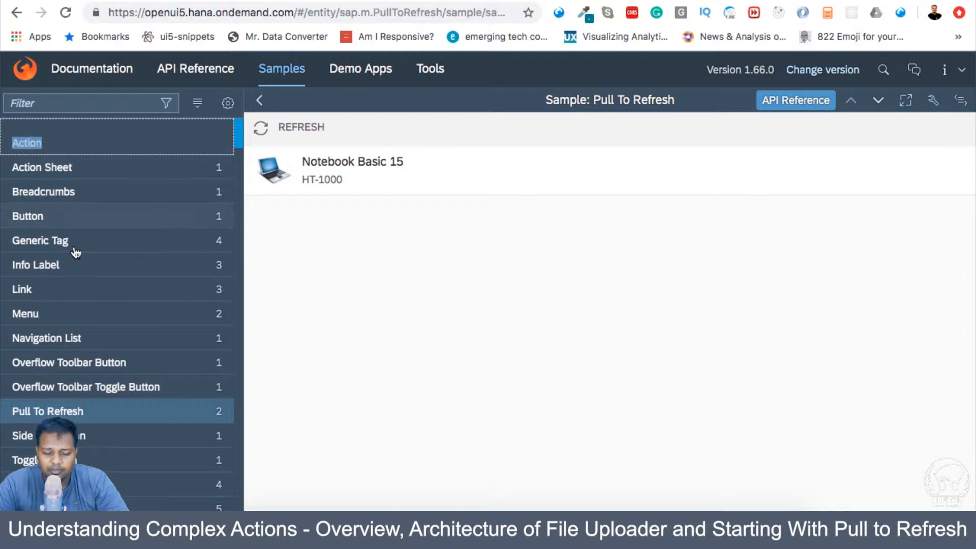
pyautogui.scroll(-3)
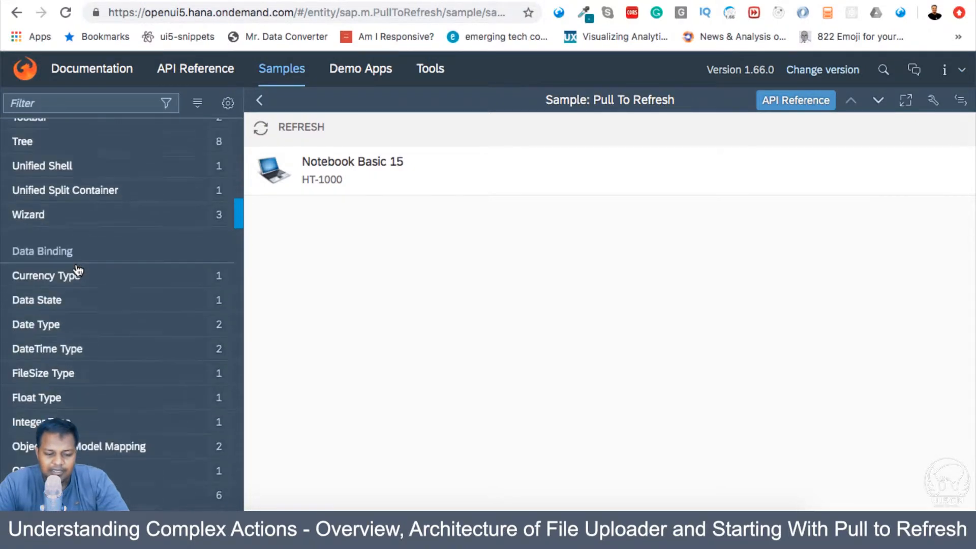
pyautogui.scroll(3)
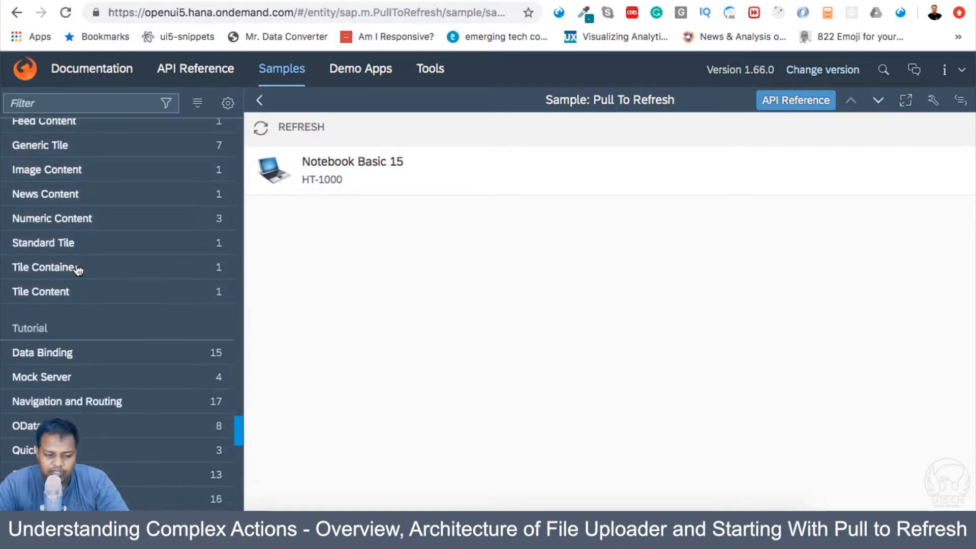
pyautogui.scroll(-3)
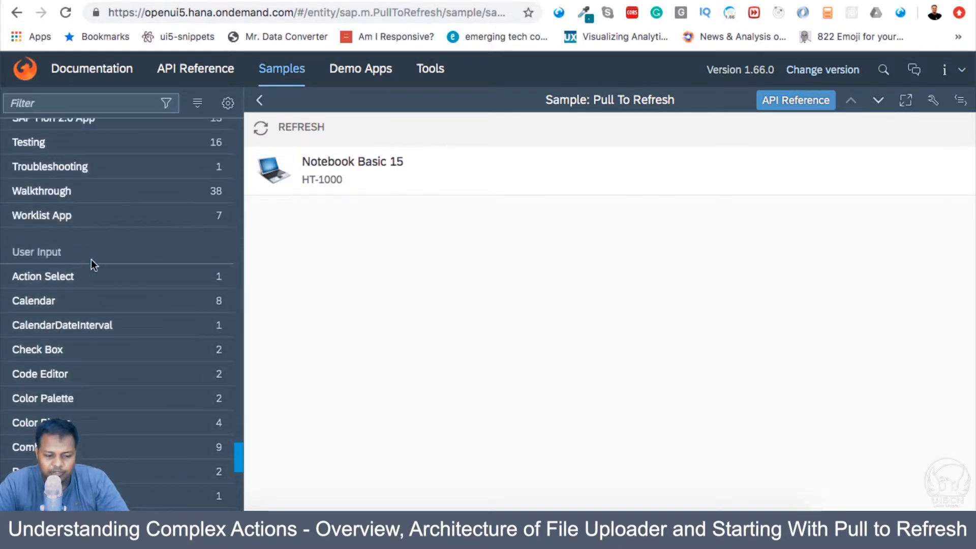
pyautogui.scroll(-3)
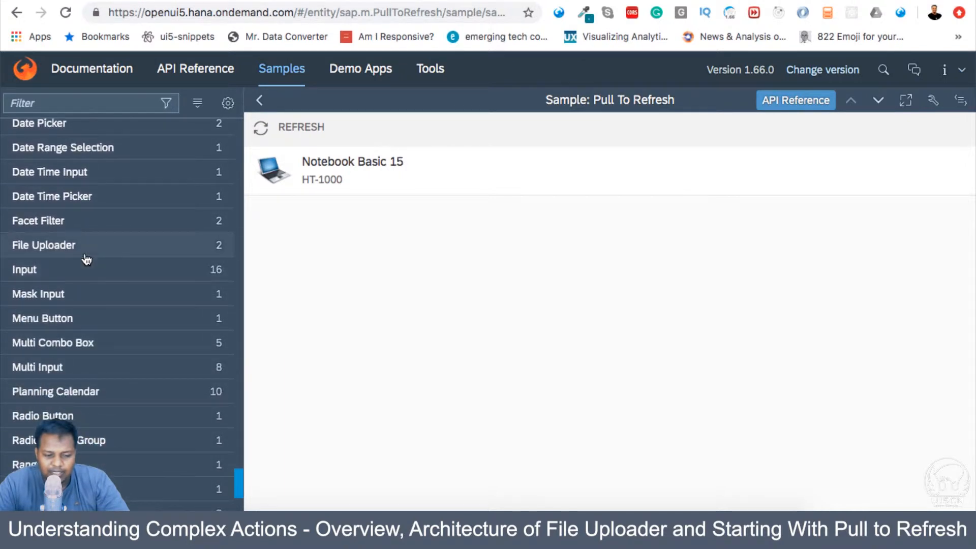
pyautogui.click(44, 244)
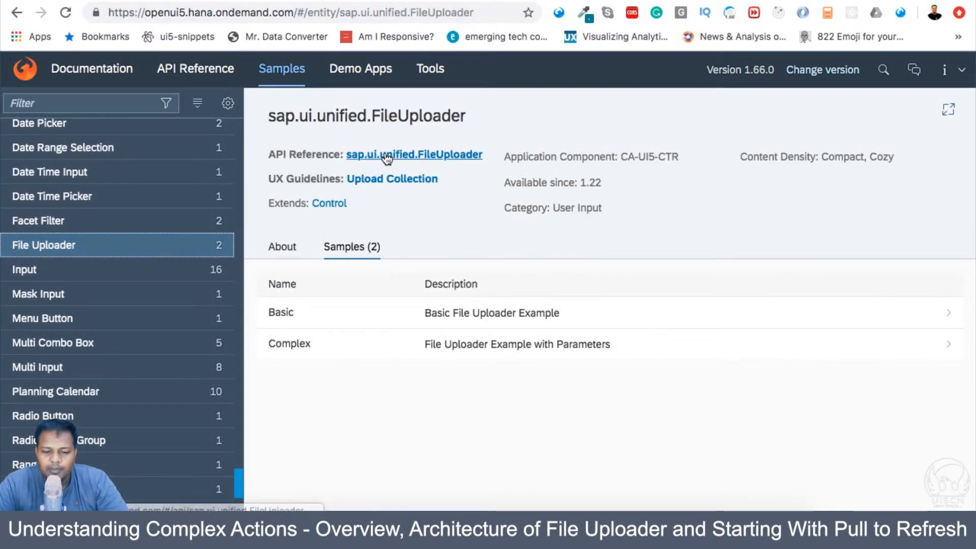
pyautogui.moveTo(417, 251)
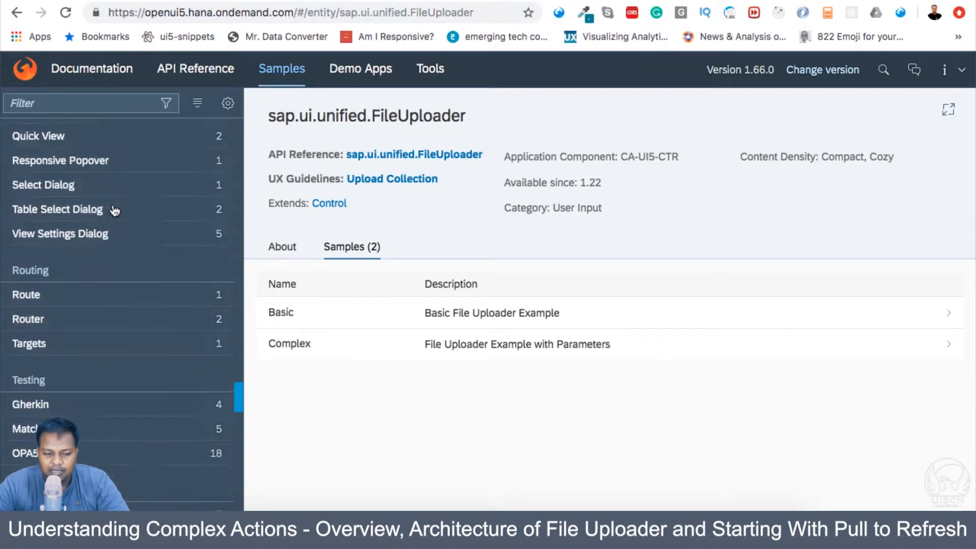
# Step: Scroll the File Uploader listing and open one of its samples
pyautogui.scroll(3)
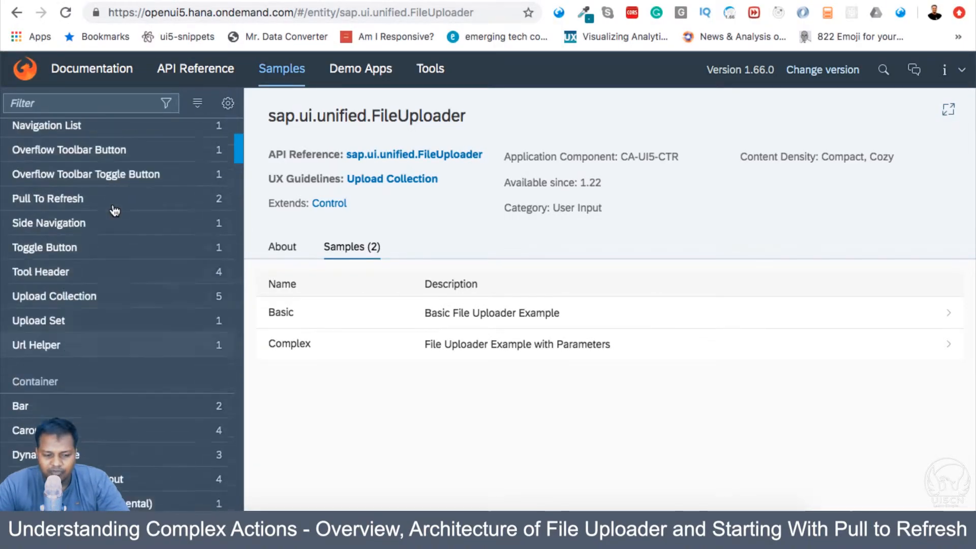
pyautogui.scroll(3)
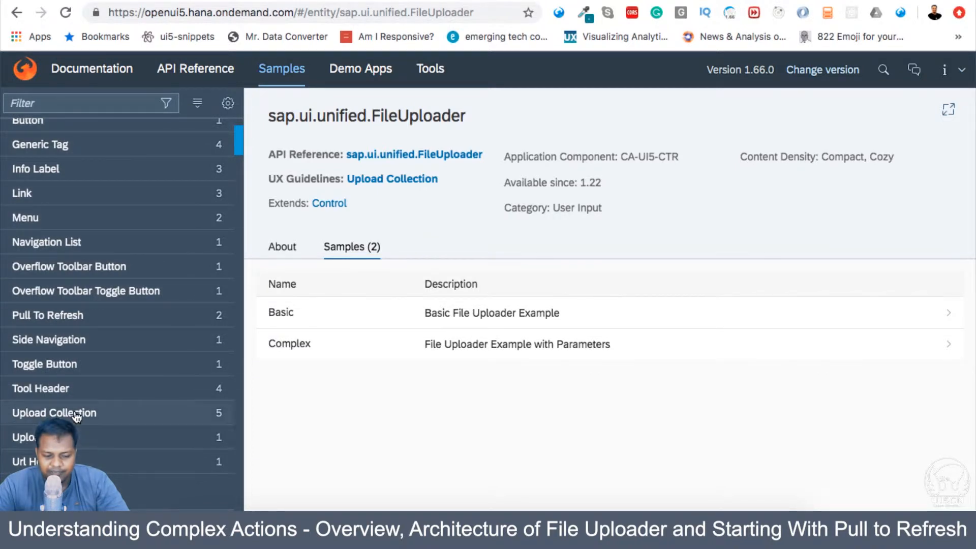
pyautogui.scroll(3)
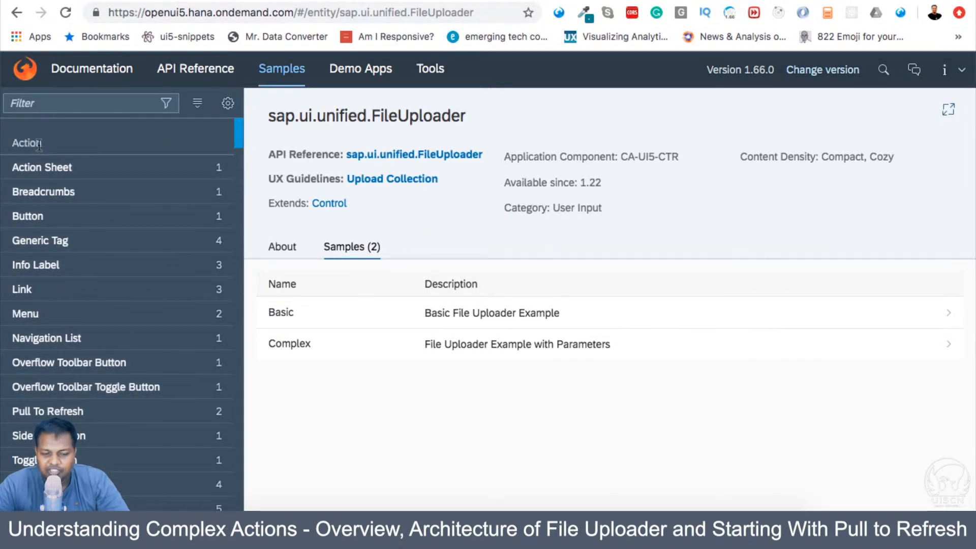
pyautogui.scroll(-3)
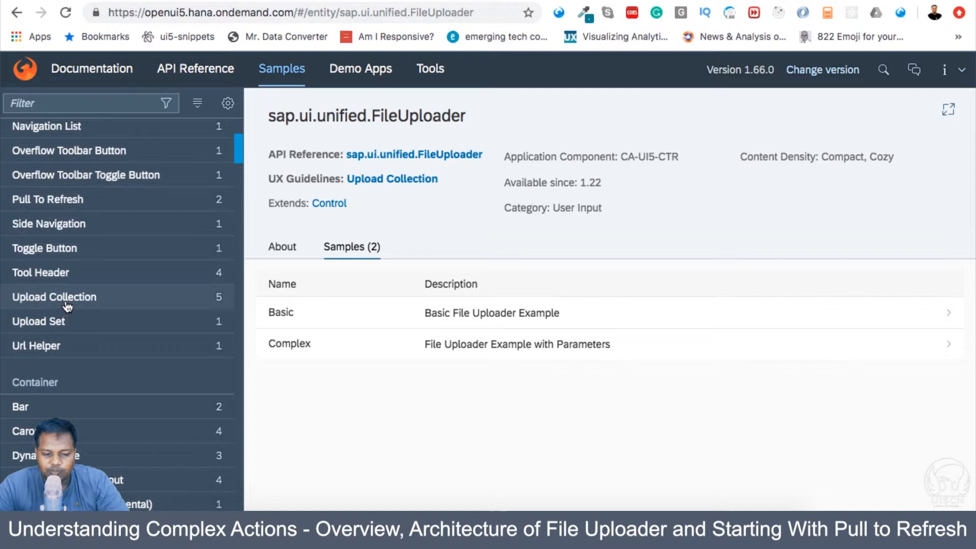
pyautogui.click(54, 297)
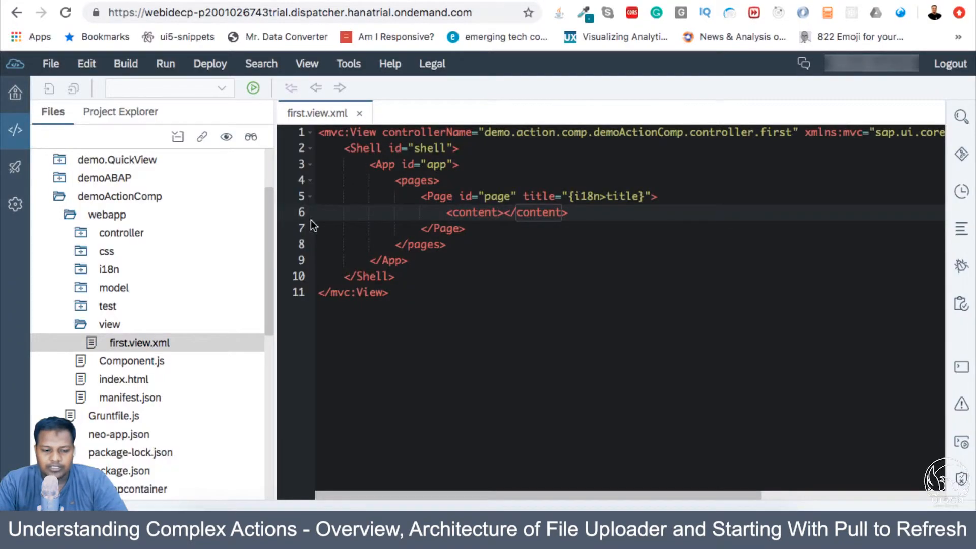
# Step: Select first.view.xml in demoActionComp and bring up its Open With > Layout Editor menu
pyautogui.click(119, 196)
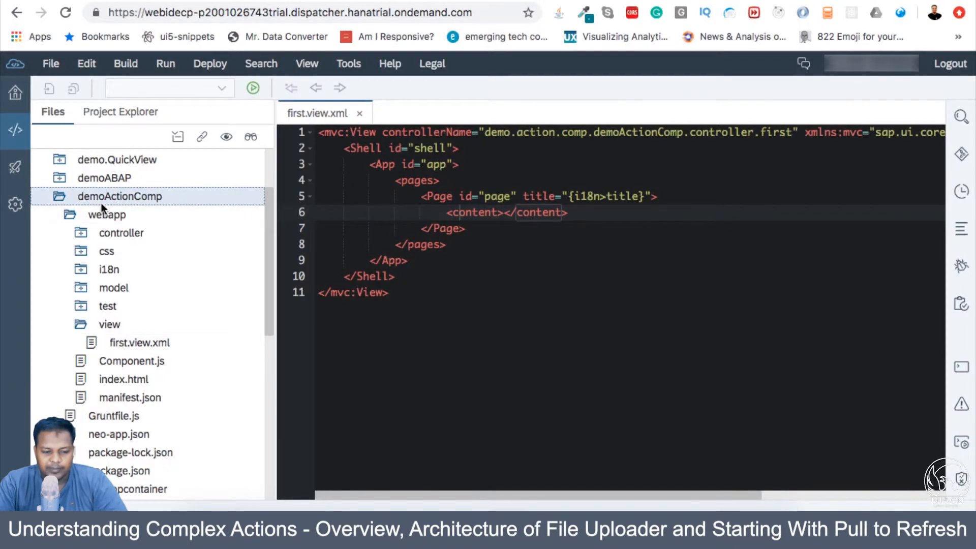
pyautogui.moveTo(138, 197)
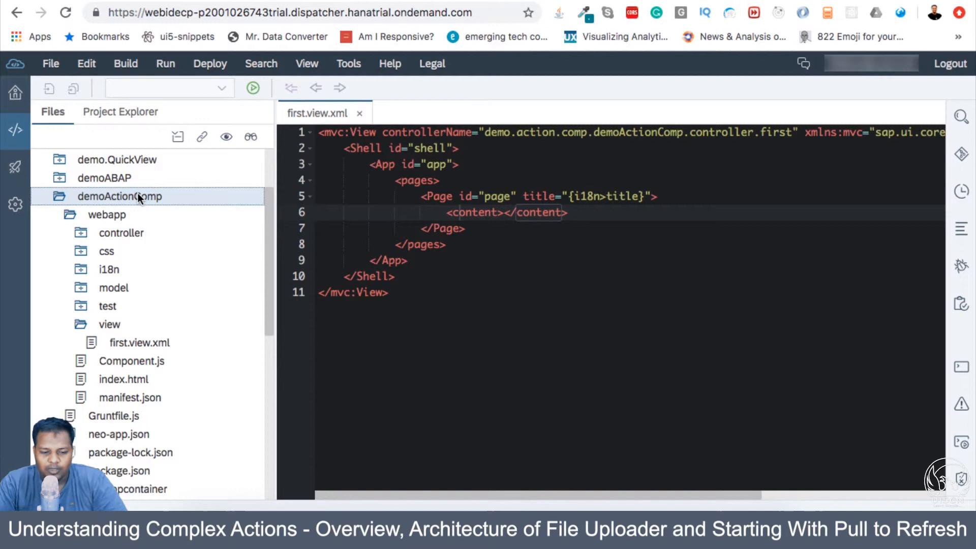
pyautogui.click(139, 343)
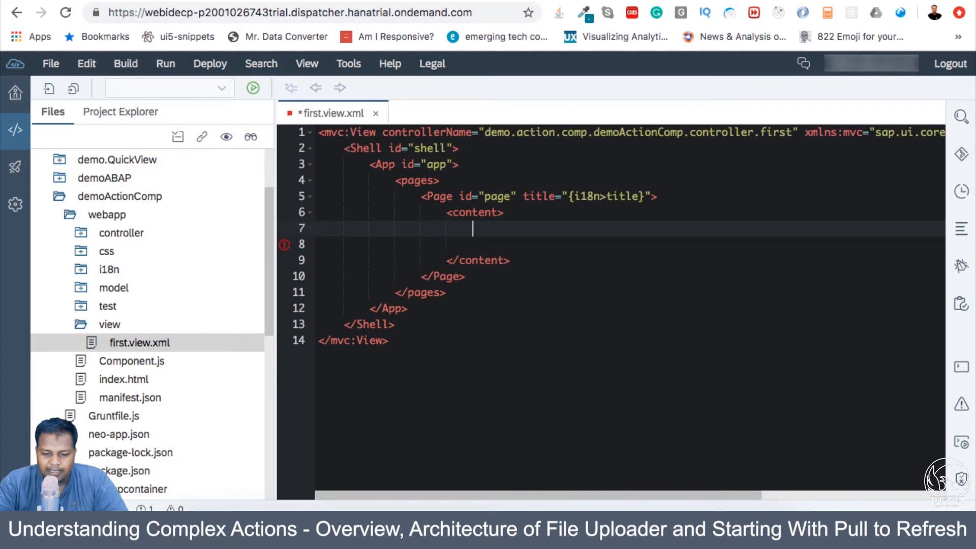
pyautogui.rightClick(139, 342)
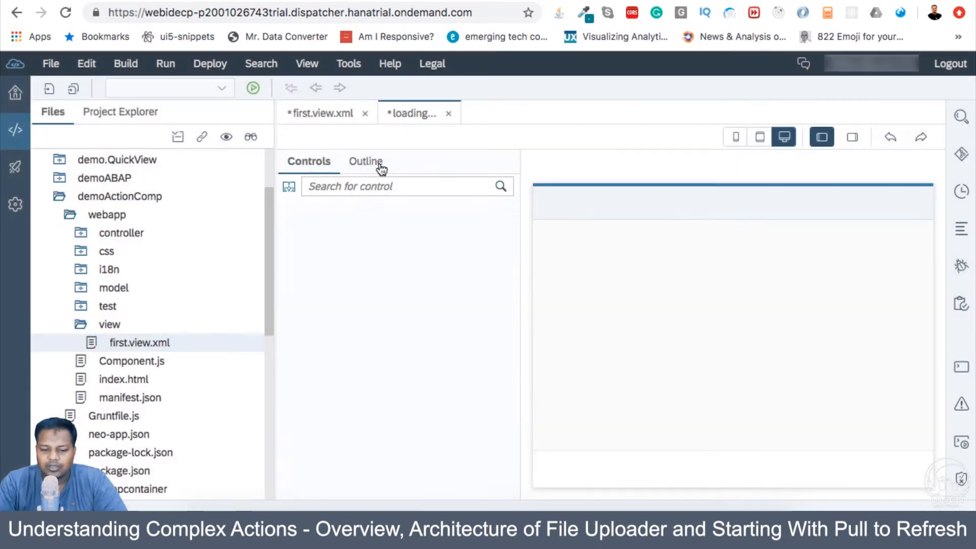
# Step: Filter the Controls palette by 'List' and scroll to the list controls
pyautogui.write('Li')
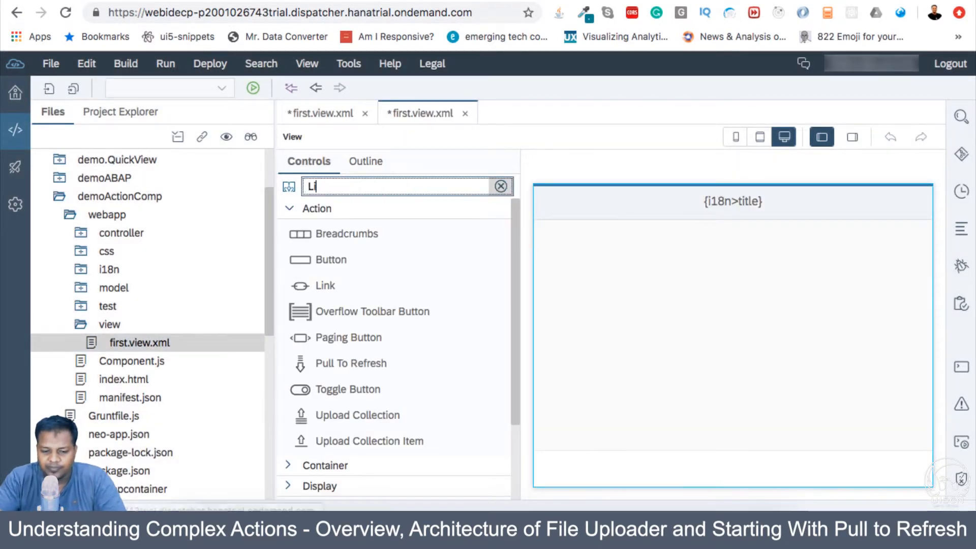
pyautogui.write('st')
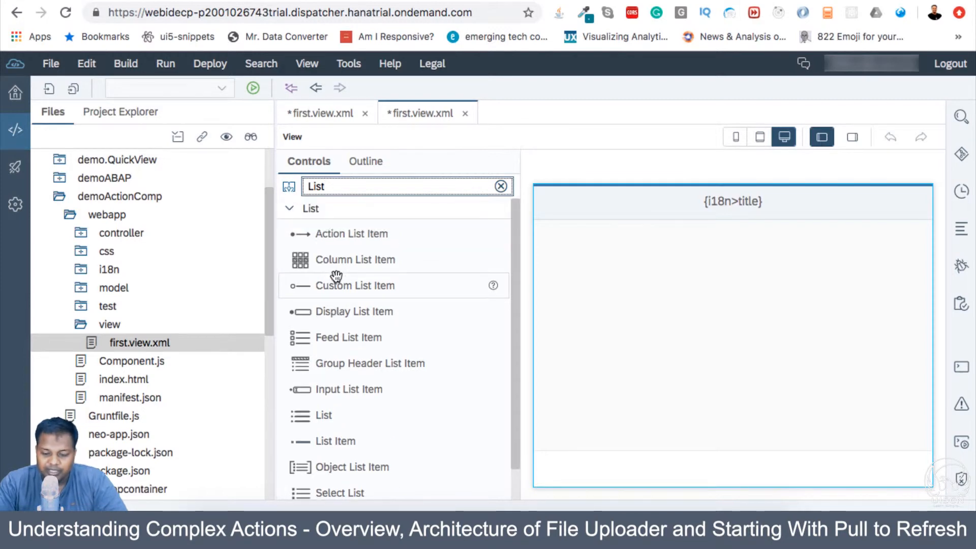
pyautogui.scroll(-3)
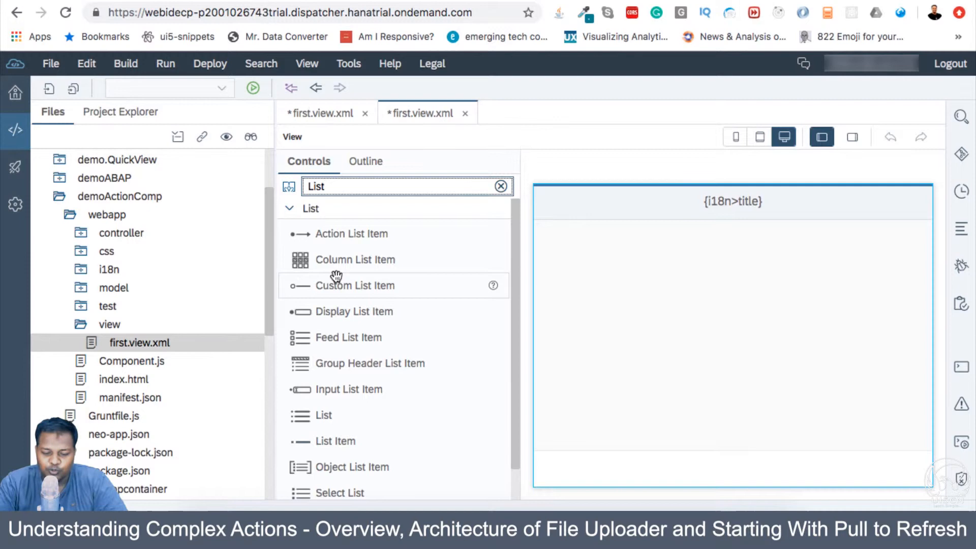
pyautogui.moveTo(340, 363)
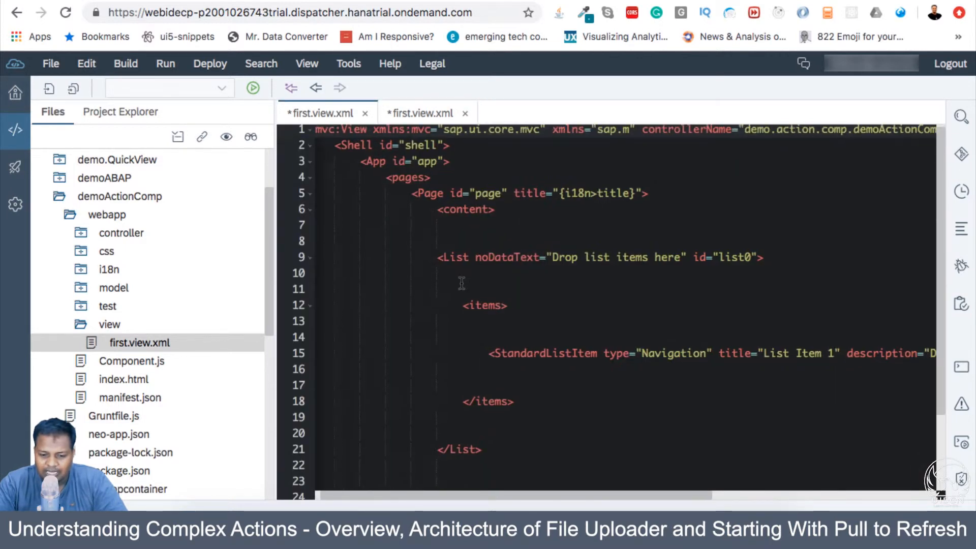
# Step: Put each StandardListItem attribute on its own line
pyautogui.scroll(-3)
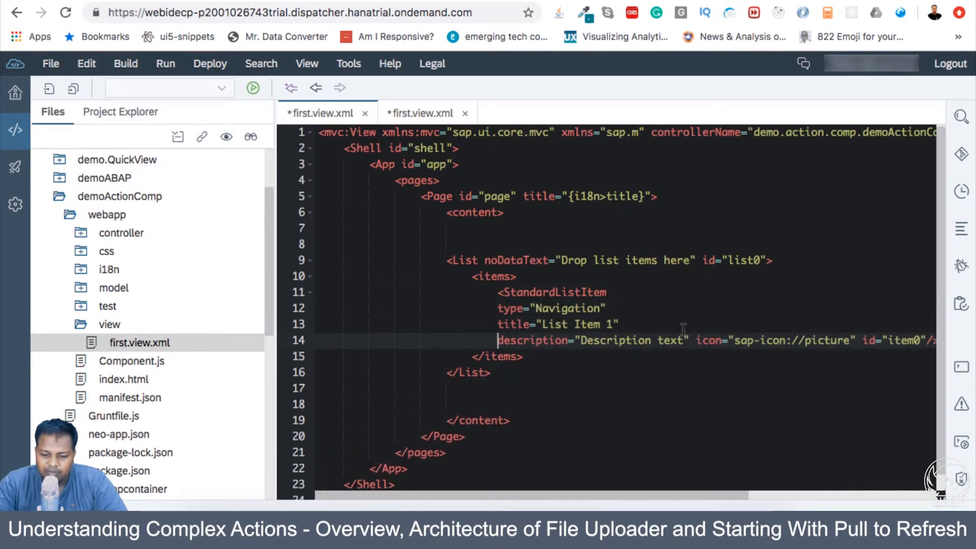
pyautogui.press('Enter')
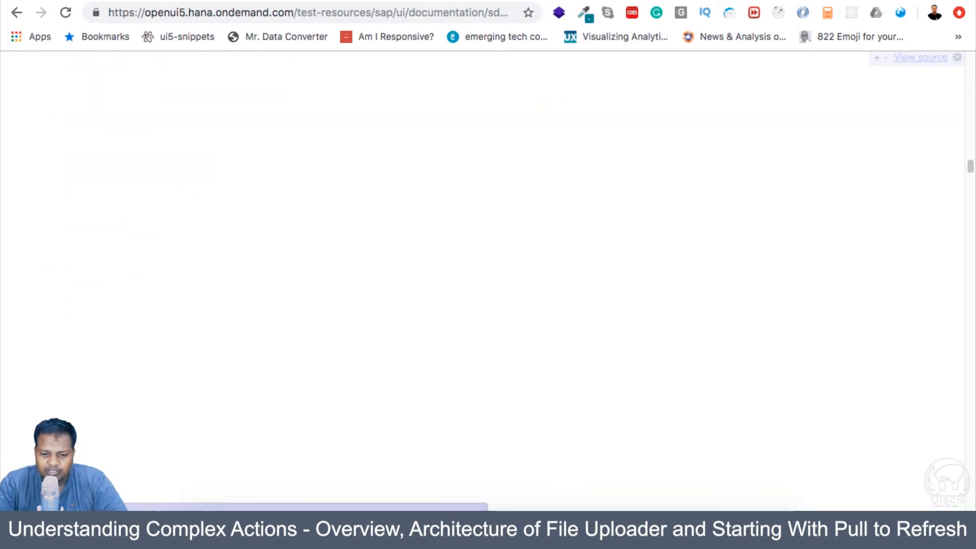
# Step: Return to SAP Web IDE's first.controller.js, inside the empty onInit function
pyautogui.click(311, 12)
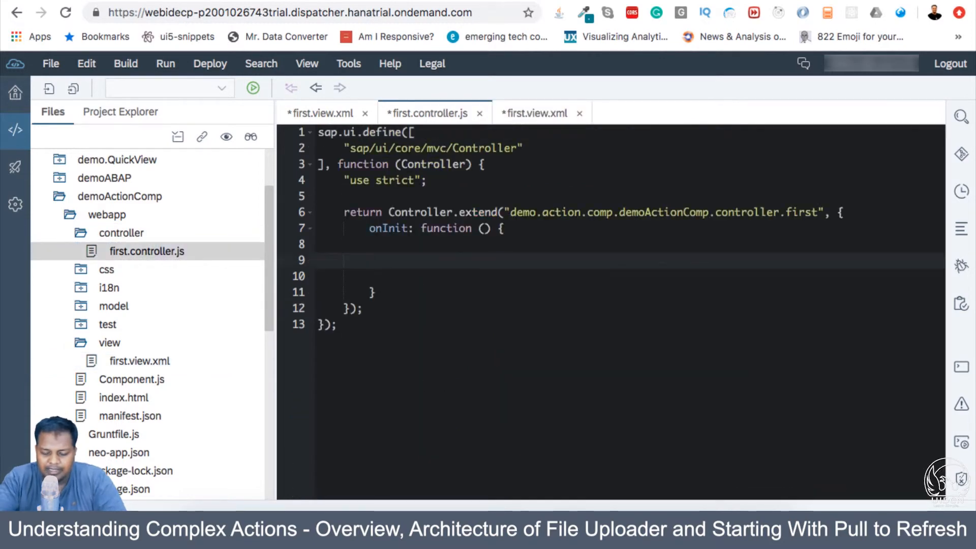
# Step: In onInit, write this.getView().setModel(new sap.ui.model.json.JSONModel(...)) with the products URL
pyautogui.write('this.')
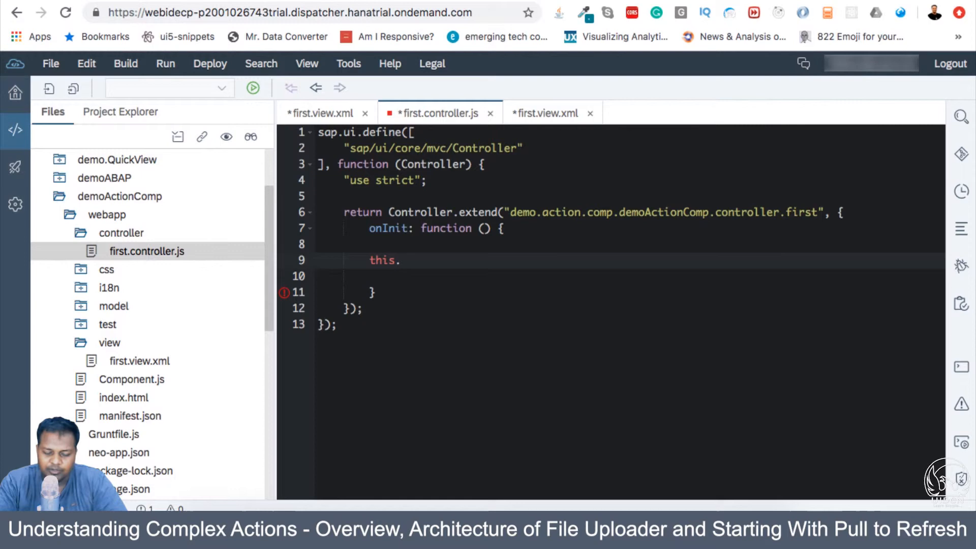
pyautogui.write('.getV')
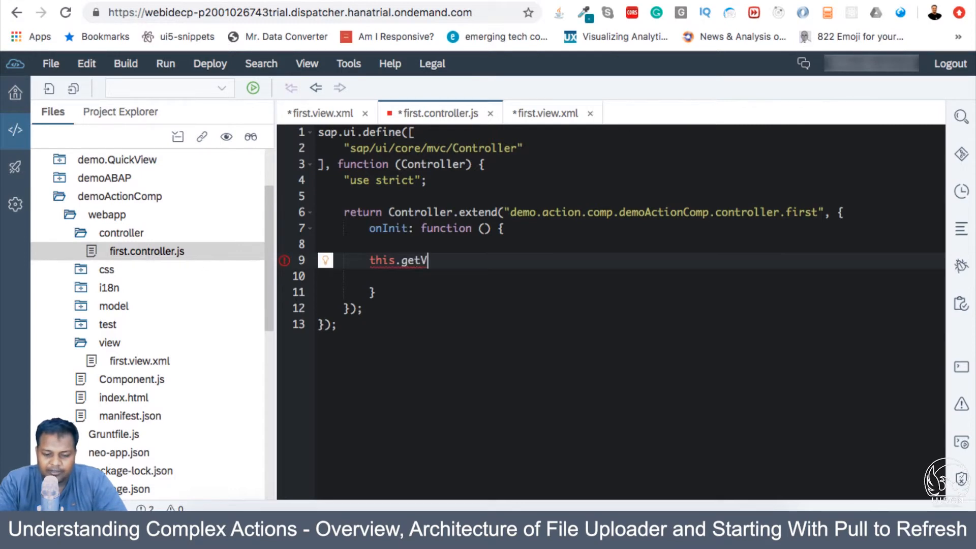
pyautogui.write('iew().setMod')
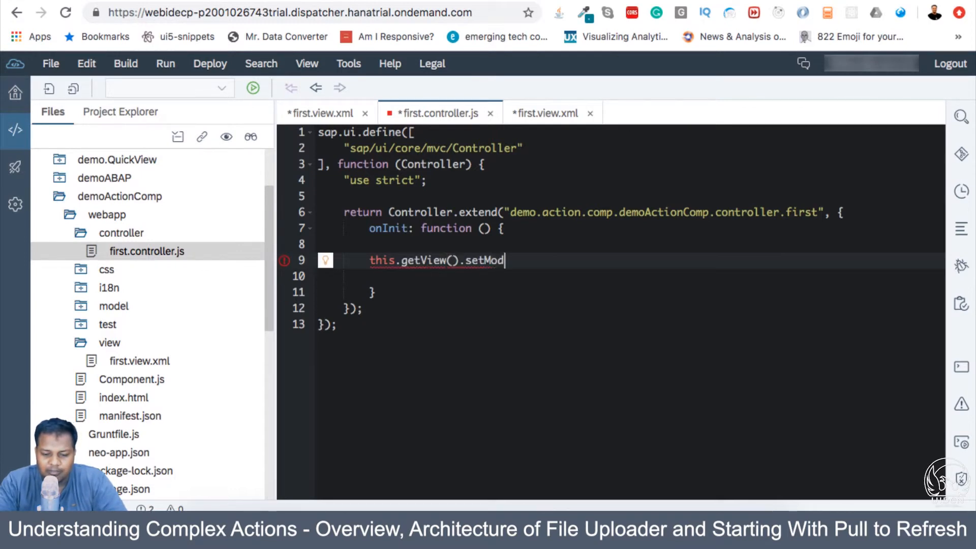
pyautogui.write('el()')
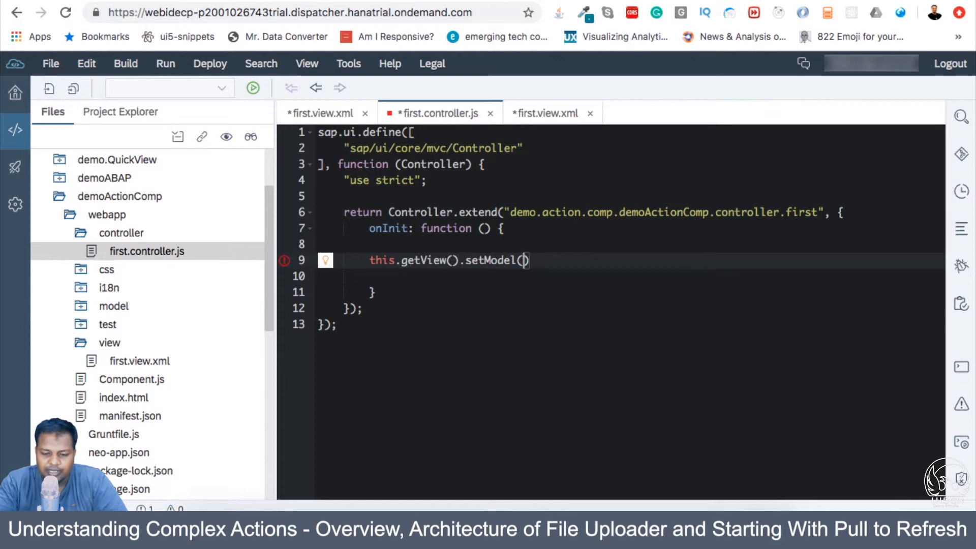
pyautogui.write('new sap')
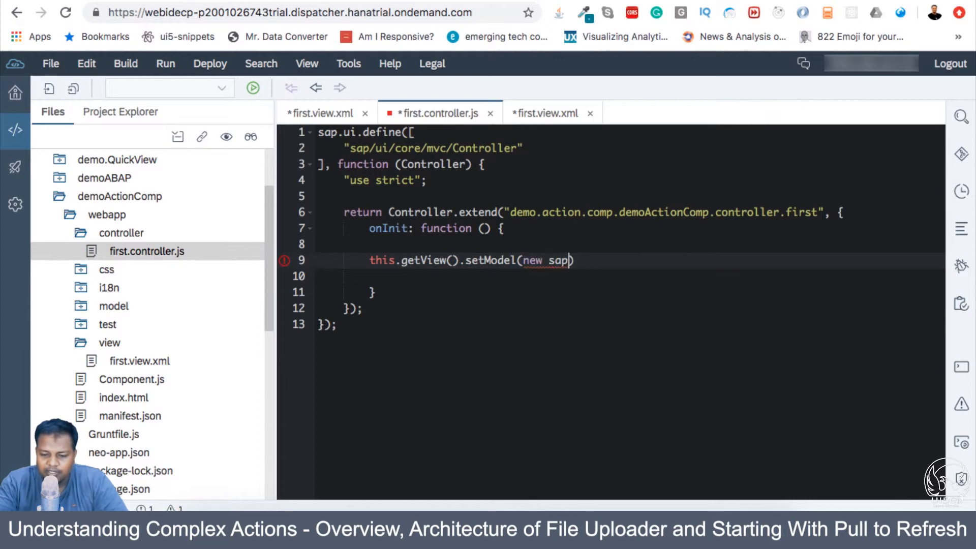
pyautogui.write('.ui.')
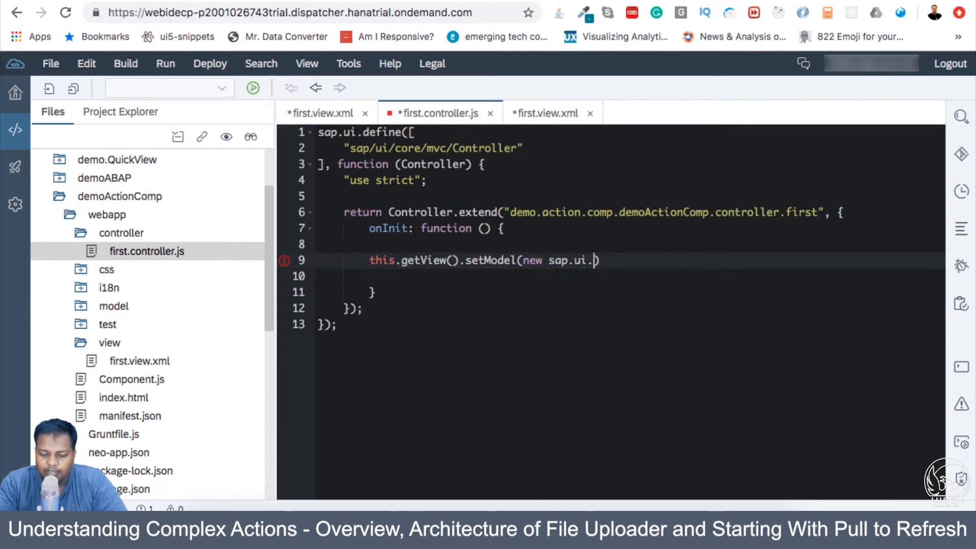
pyautogui.write('model')
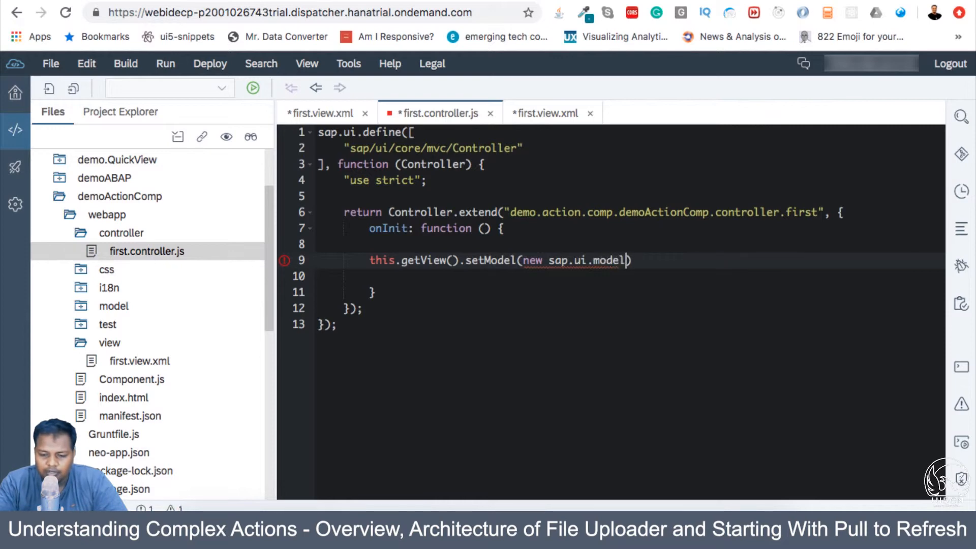
pyautogui.write('.json.JSONModel(, bObserveoData')
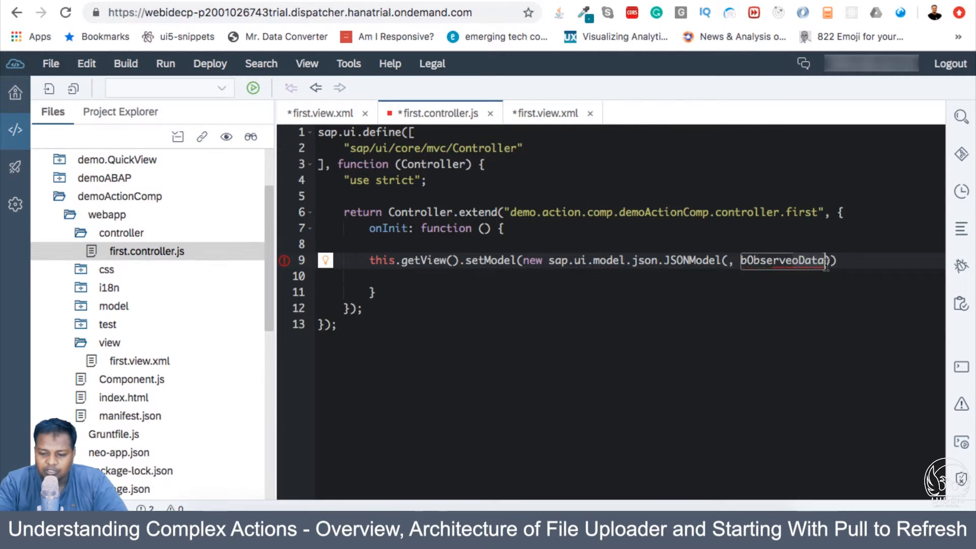
pyautogui.press('Backspace')
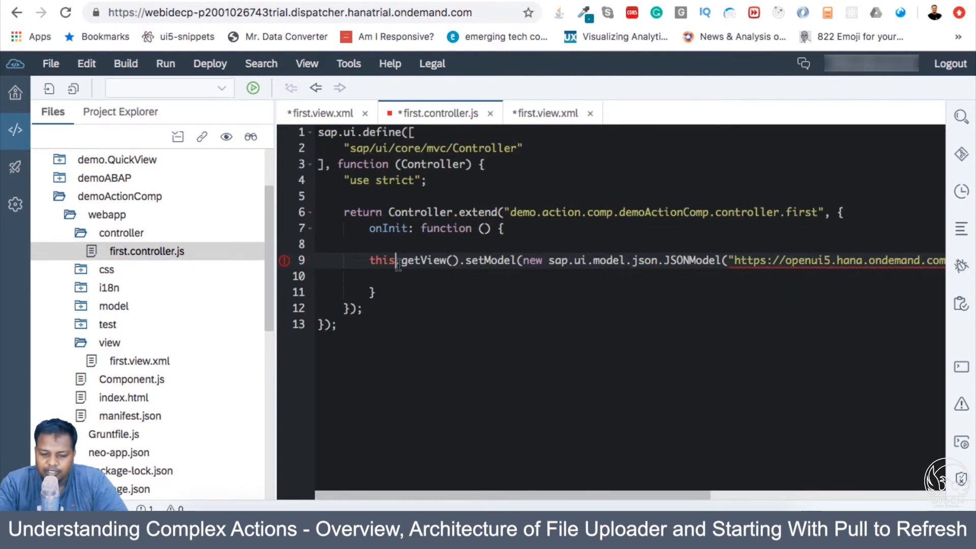
pyautogui.click(320, 113)
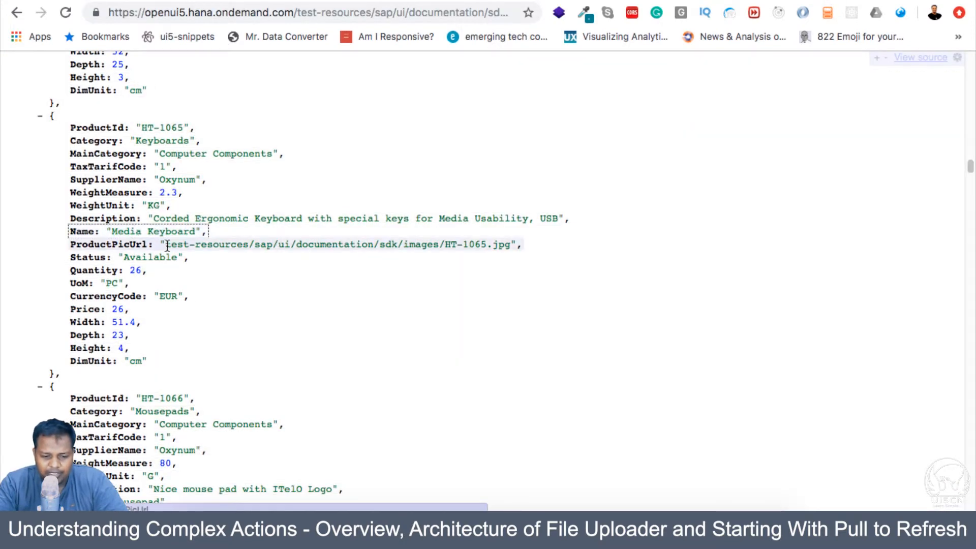
# Step: Select the Media Keyboard product's ProductPicUrl value on the JSON page
pyautogui.doubleClick(339, 244)
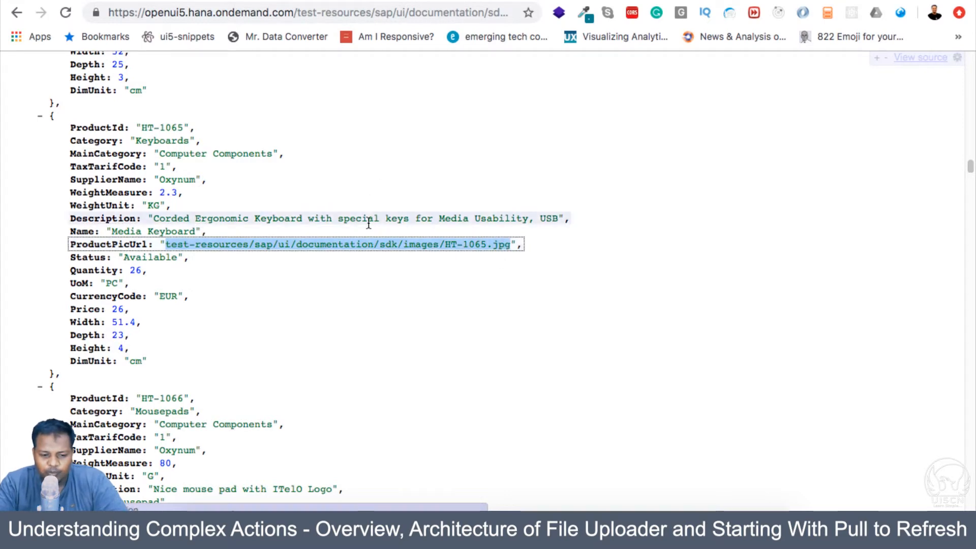
pyautogui.moveTo(238, 235)
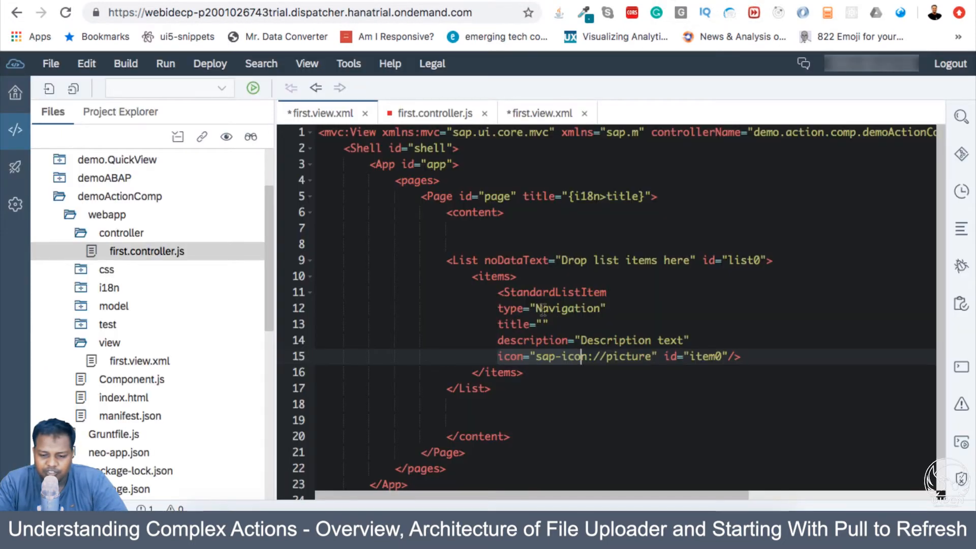
# Step: Set the list item's title to 'Media Keyboard' and description to 'HT-1065', removing its icon
pyautogui.click(543, 324)
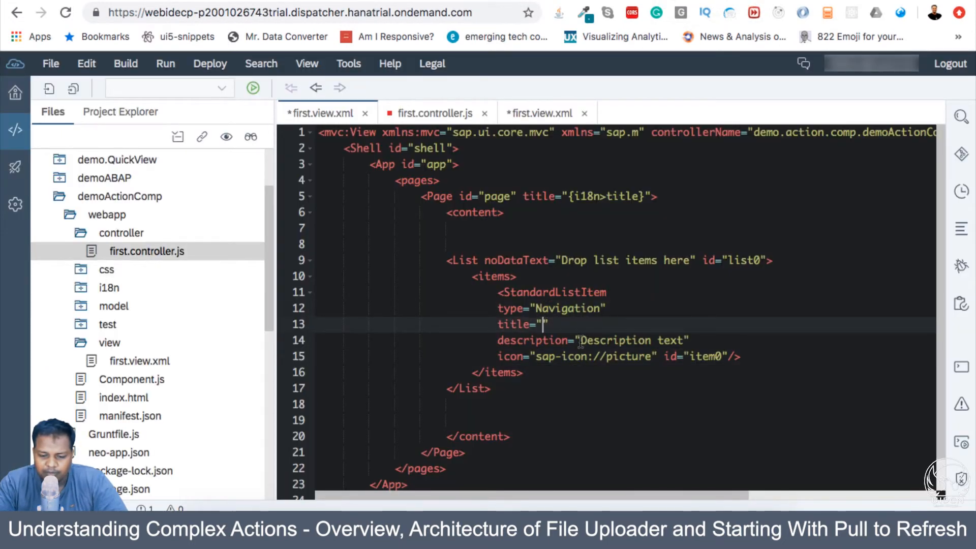
pyautogui.write('HT-1065')
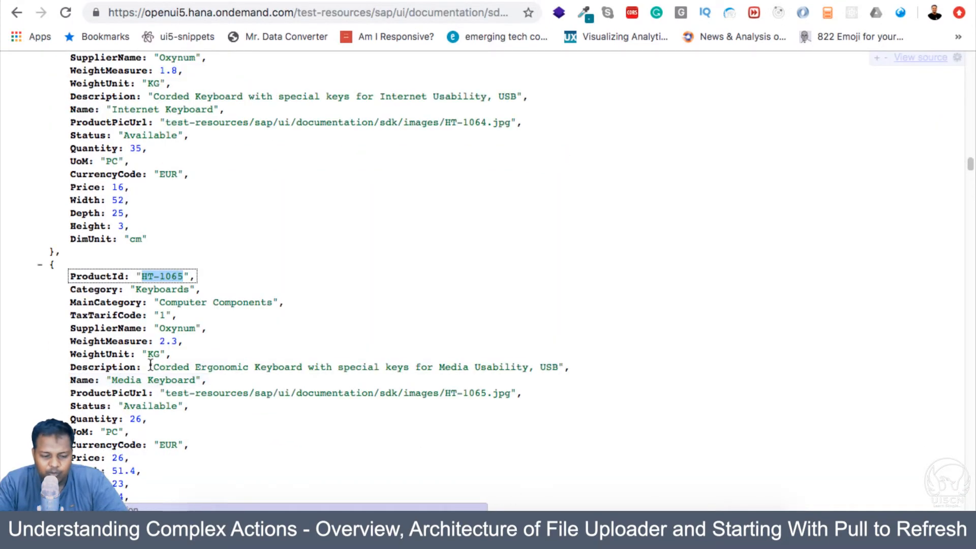
pyautogui.doubleClick(151, 380)
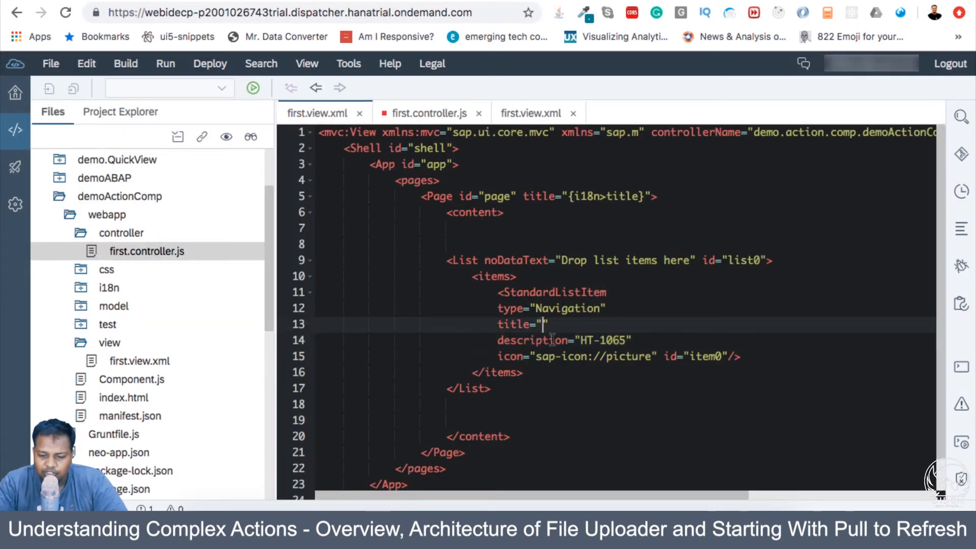
pyautogui.write('Media Keyboard')
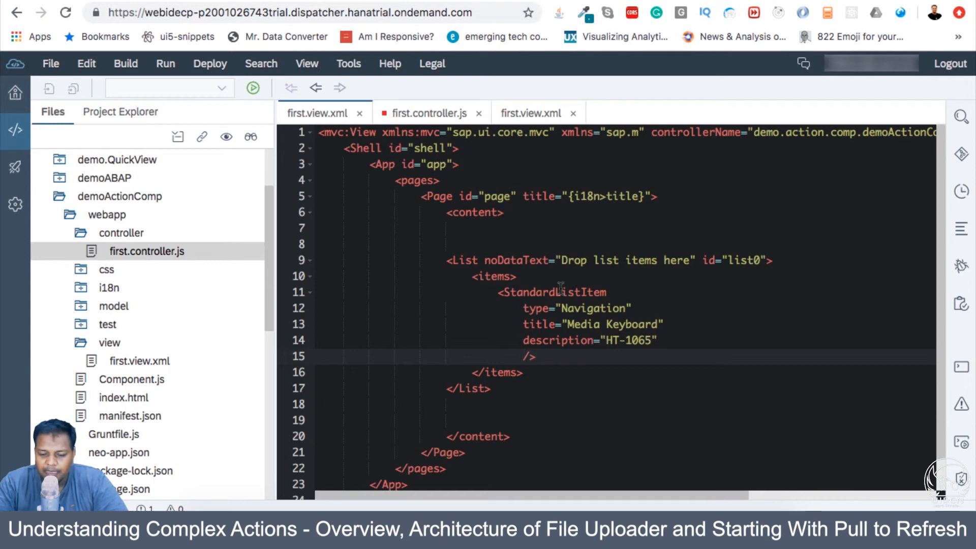
pyautogui.click(591, 307)
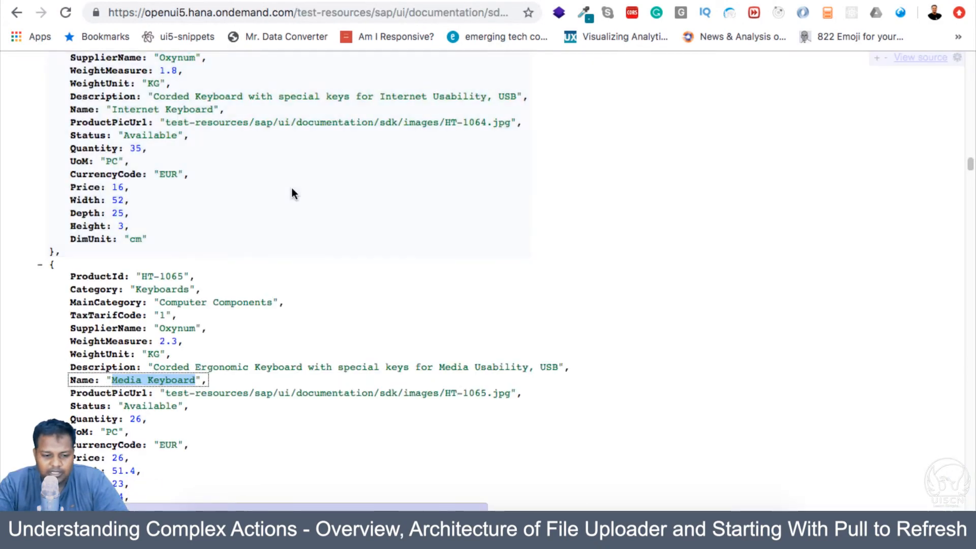
pyautogui.scroll(3)
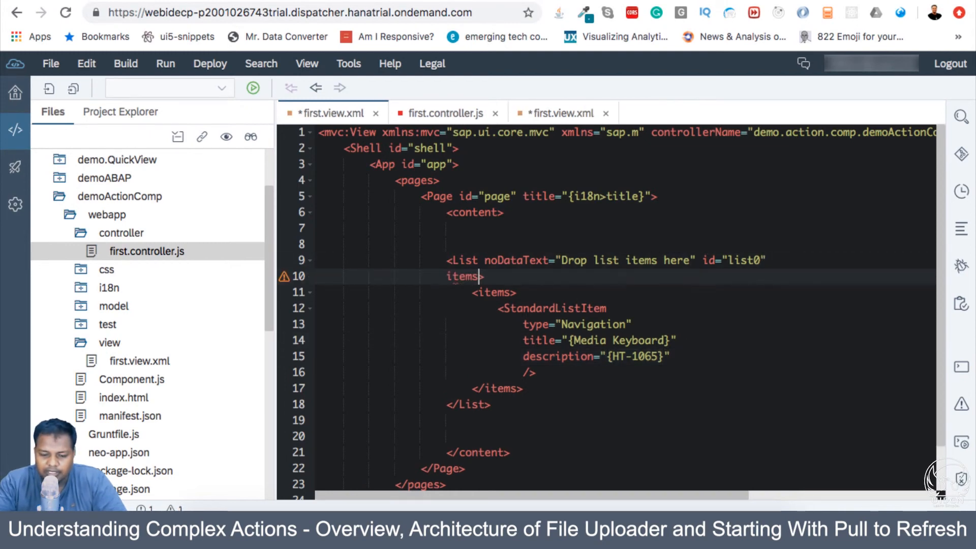
# Step: Add items="{/ProductCollection}" to the List and check the controller's model URL
pyautogui.write('=""')
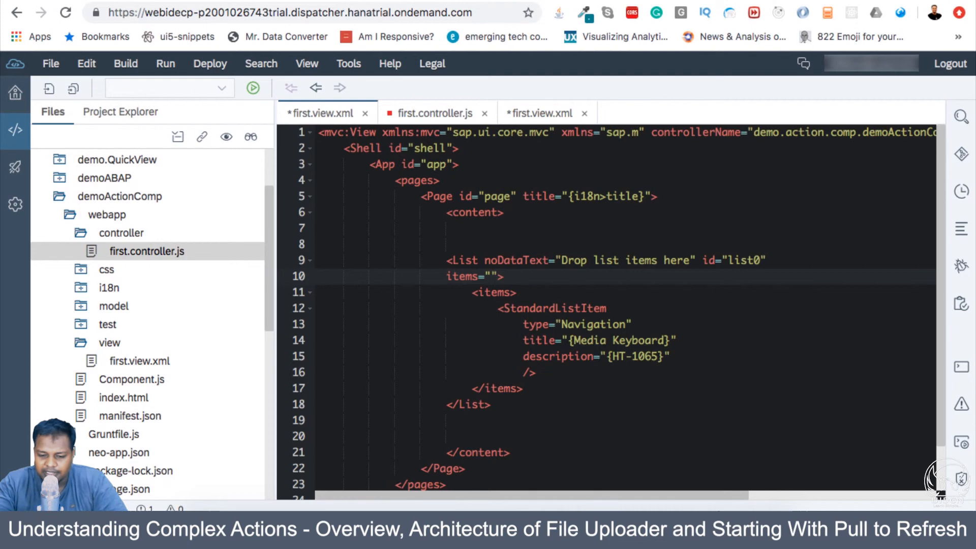
pyautogui.write('{/ProductCollection}')
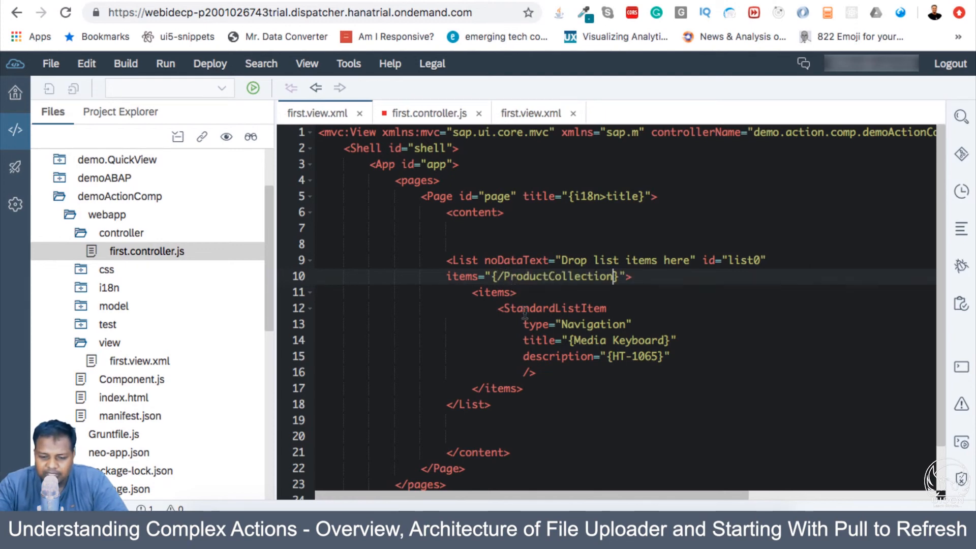
pyautogui.click(429, 113)
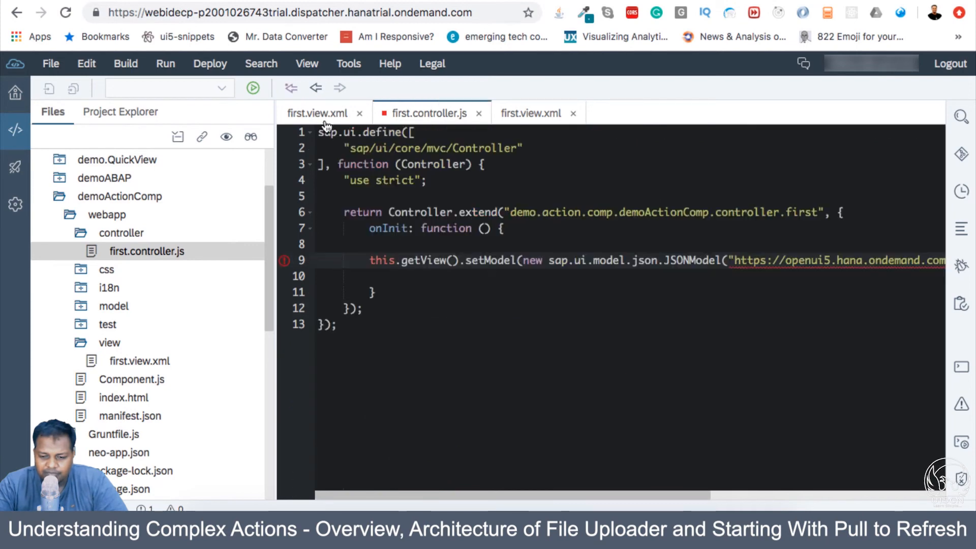
pyautogui.click(317, 114)
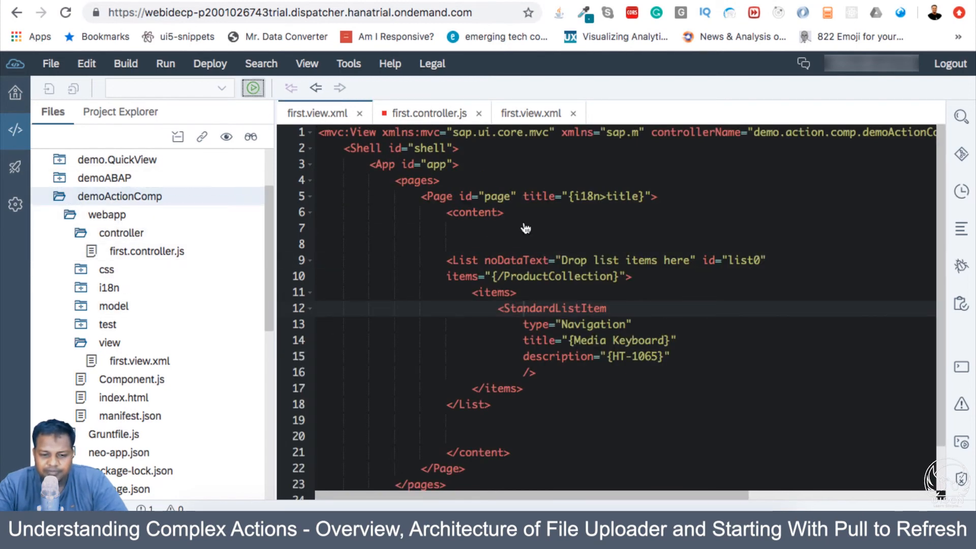
# Step: Run the app with index.html as the file to run
pyautogui.click(252, 86)
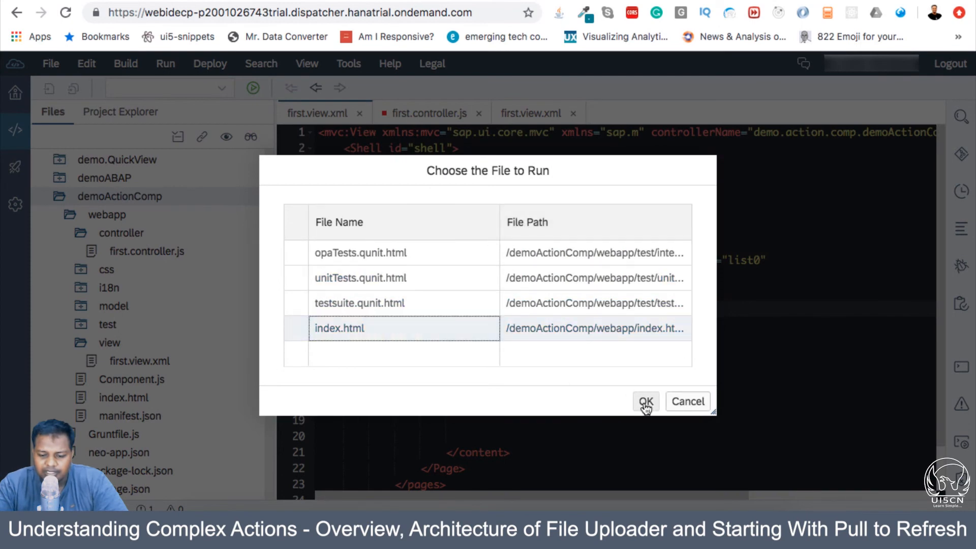
pyautogui.click(645, 402)
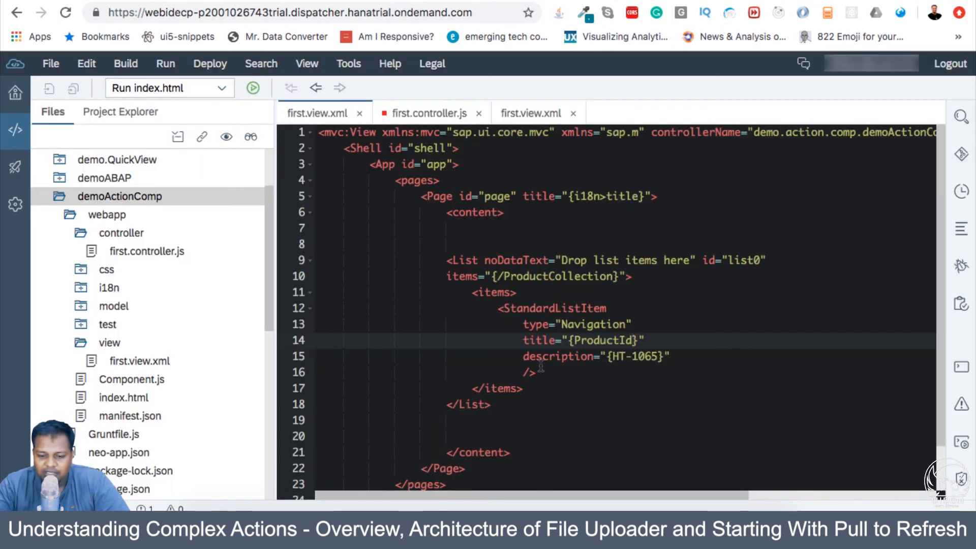
# Step: Bind the list item title to {Name} and its description to {ProductId}, then run the app
pyautogui.write('{Name}')
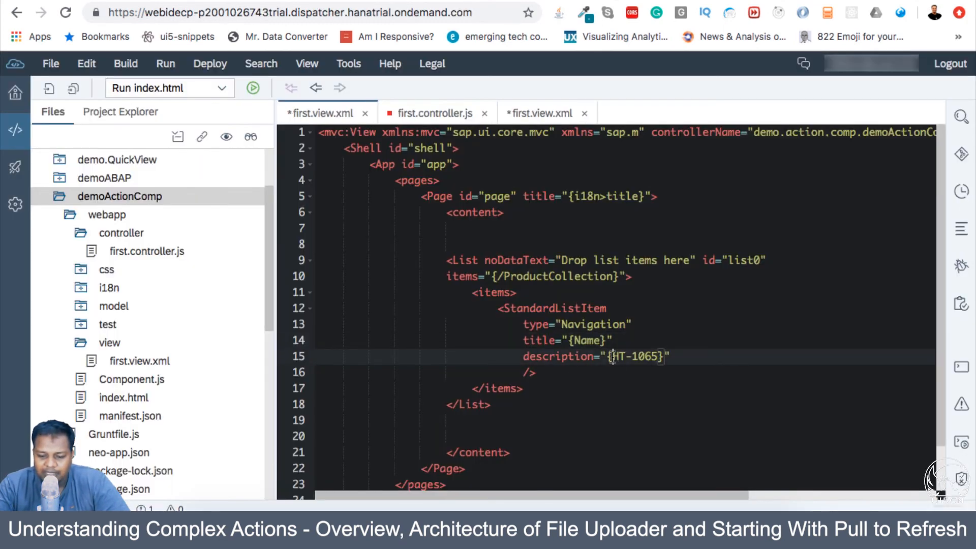
pyautogui.press('Backspace')
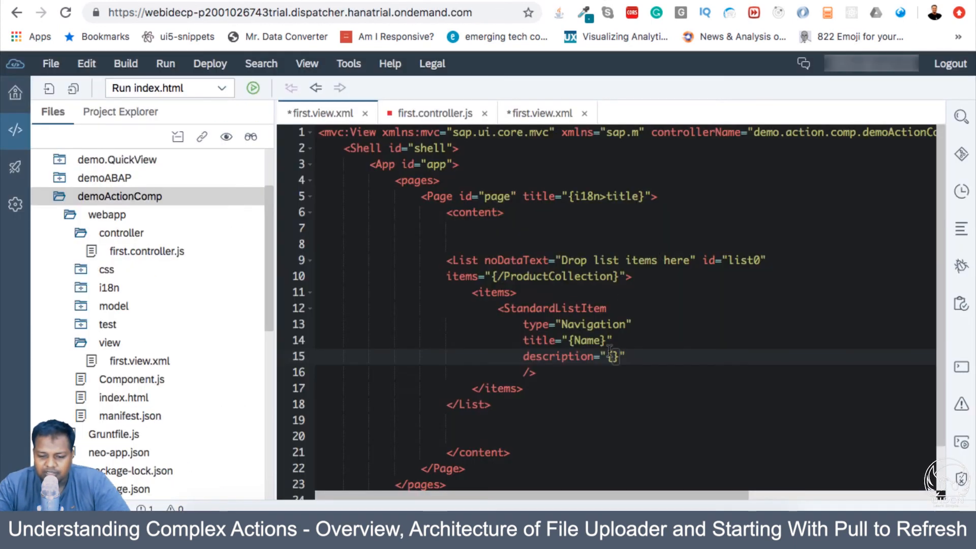
pyautogui.write('ProductId')
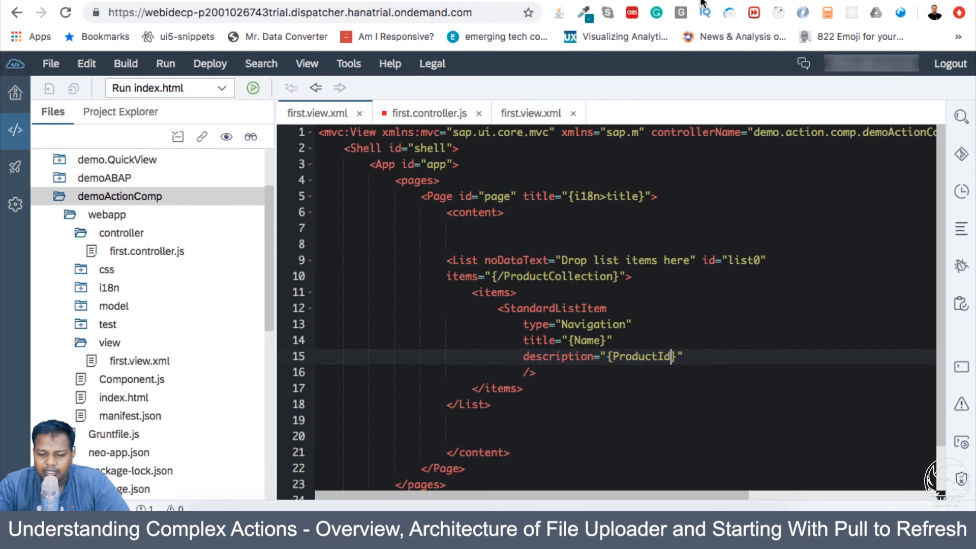
pyautogui.click(252, 87)
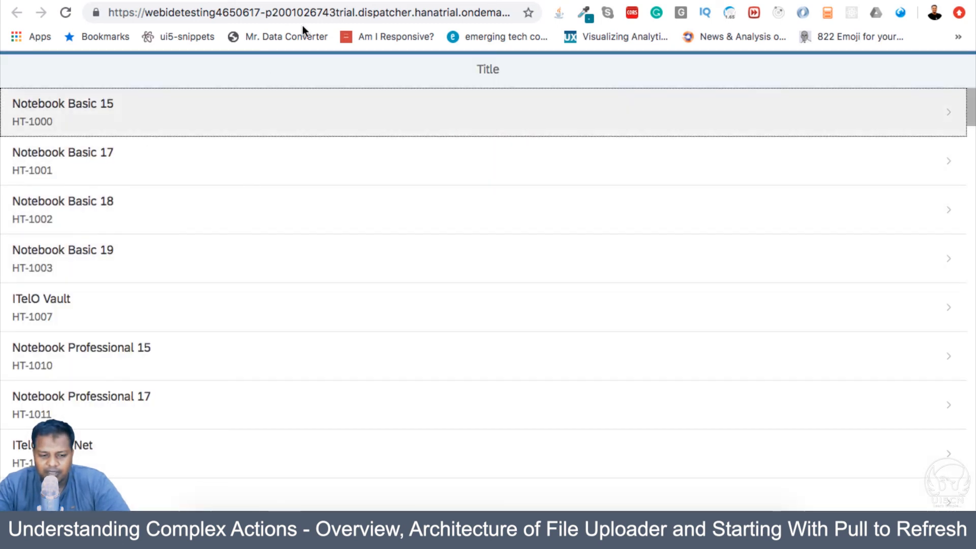
pyautogui.scroll(-3)
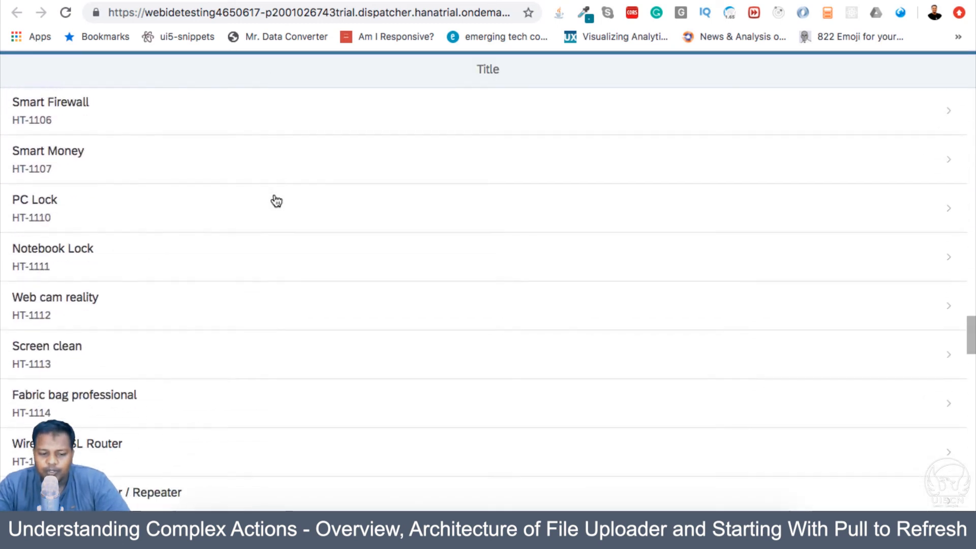
pyautogui.scroll(3)
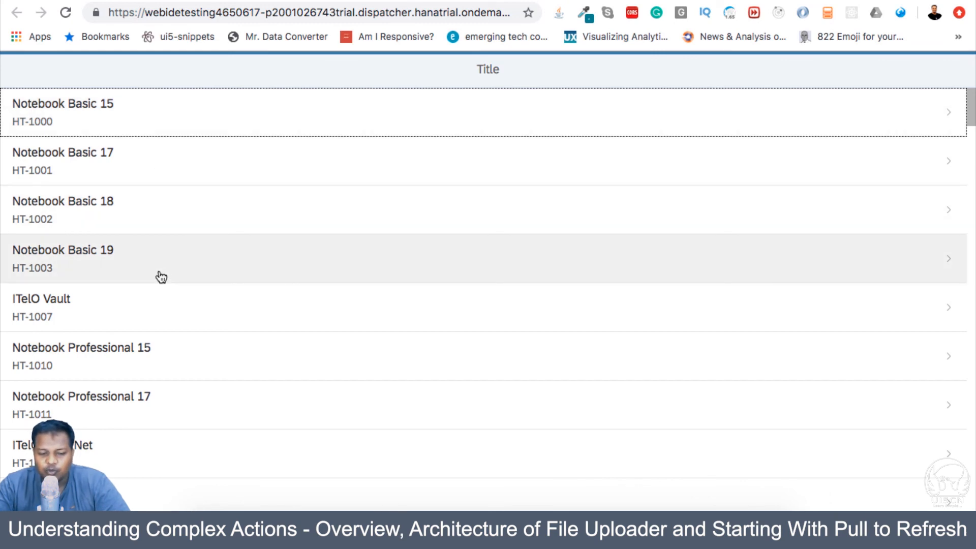
pyautogui.moveTo(161, 262)
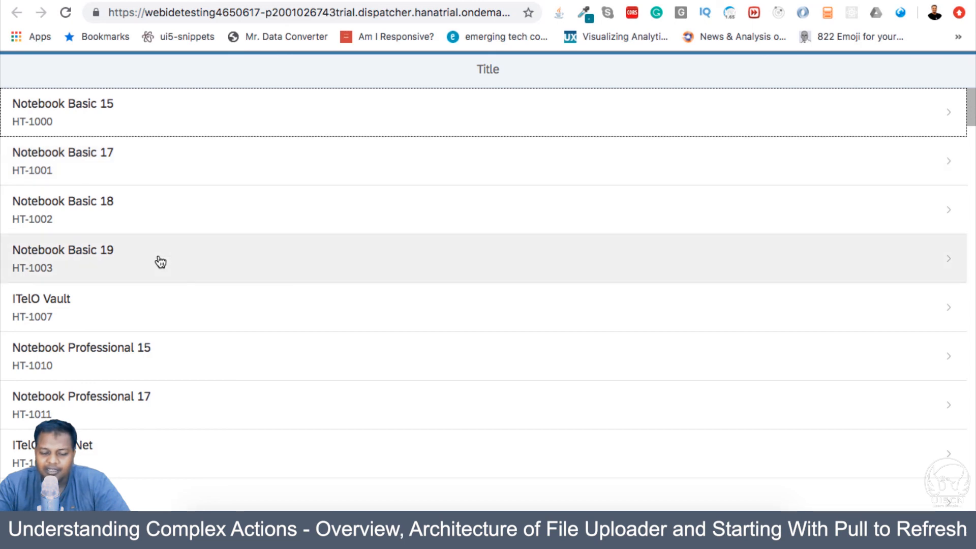